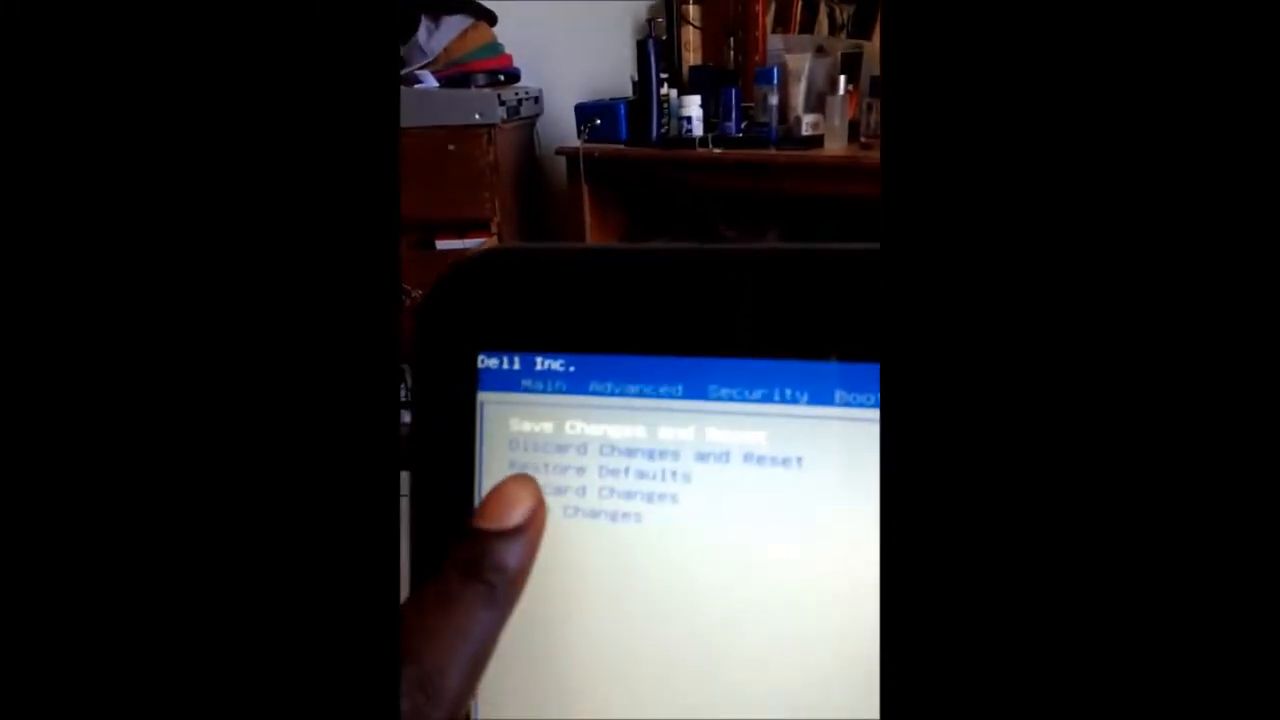
Confirm Save Changes and Reset so the laptop restarts with the new BIOS settings
key(Enter)
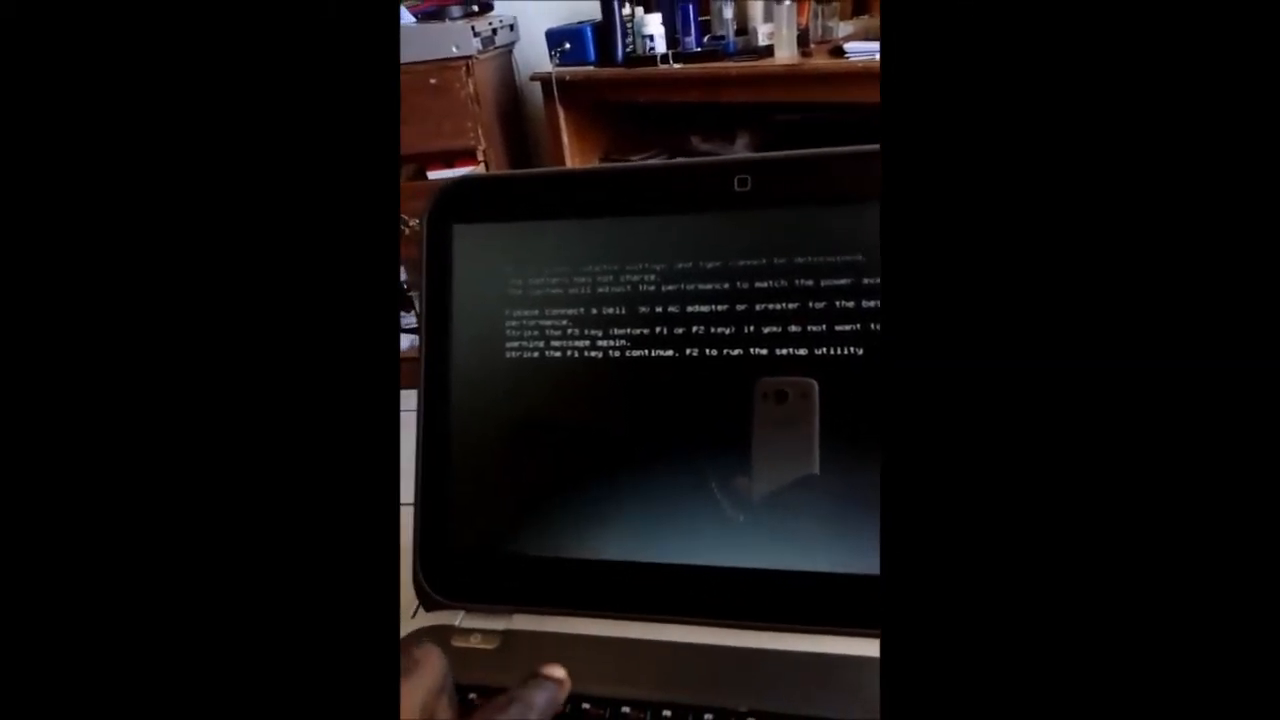
Continue past the AC adapter warning with F1 so Windows starts loading
key(F1)
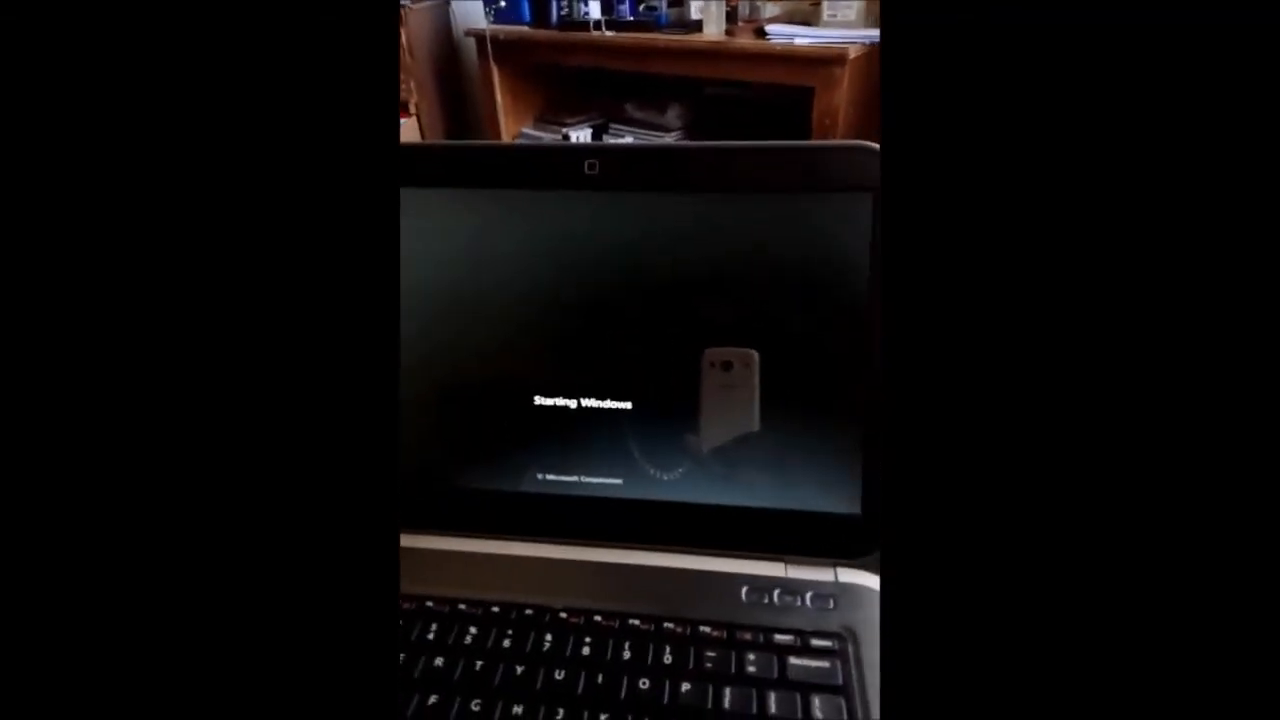